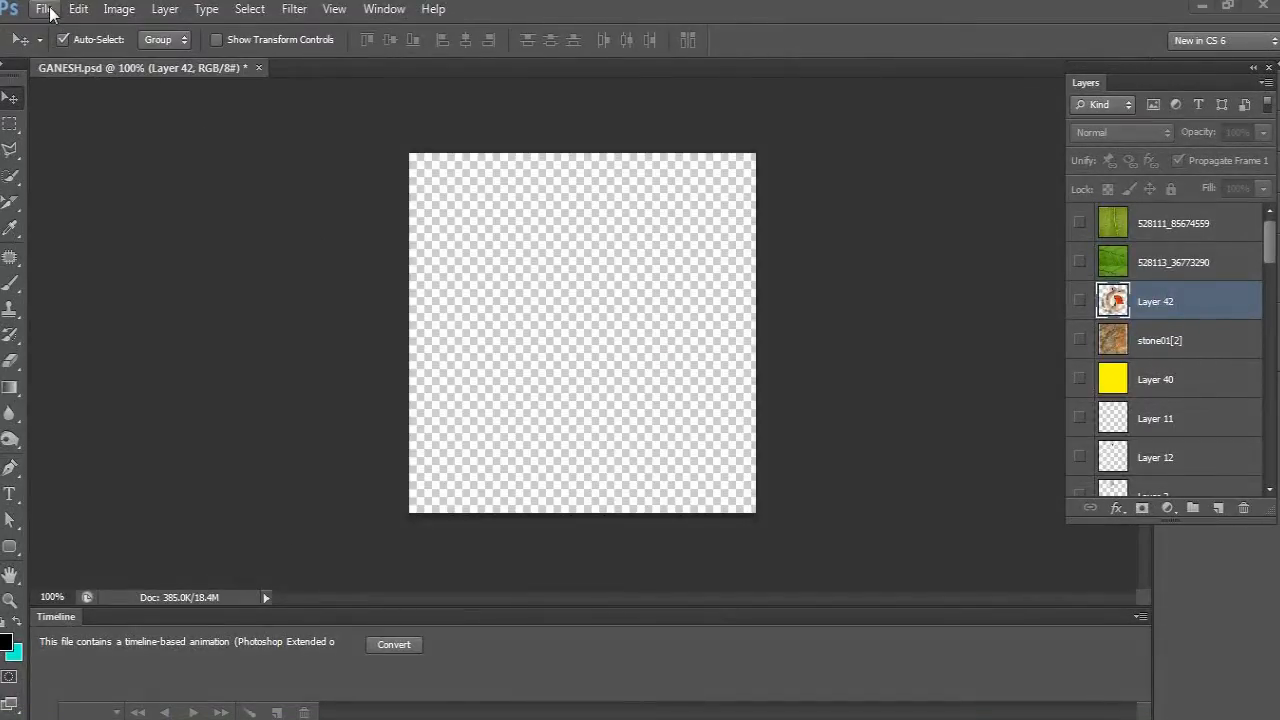
Step: Create a new 700 × 650 px document at 72 ppi via File > New
{"action": "left_click", "coordinate": [60, 10]}
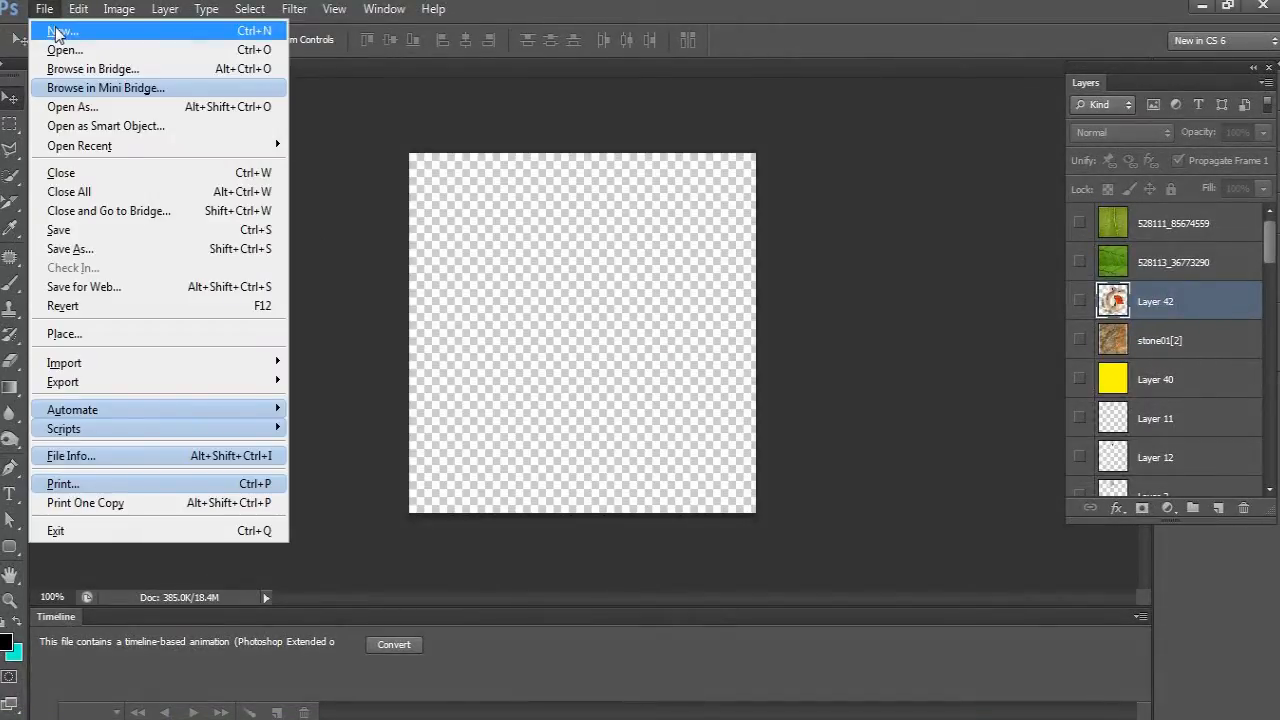
{"action": "left_click", "coordinate": [56, 32]}
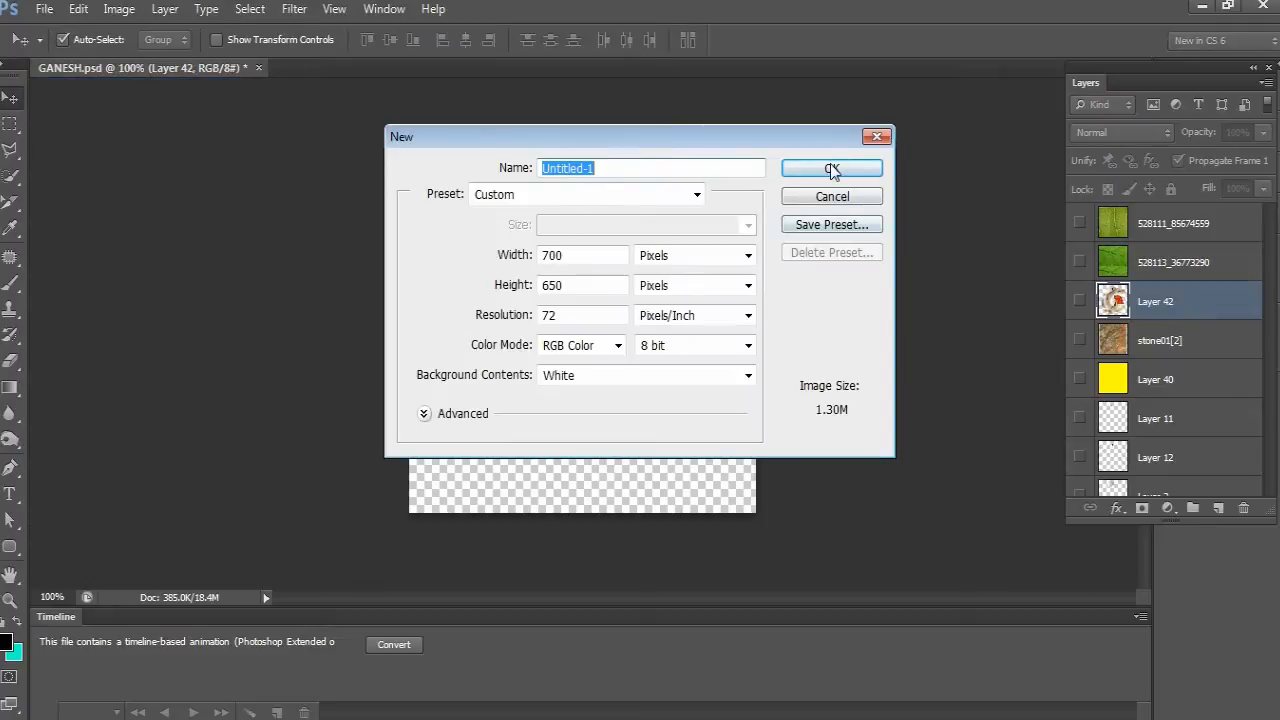
{"action": "left_click", "coordinate": [832, 168]}
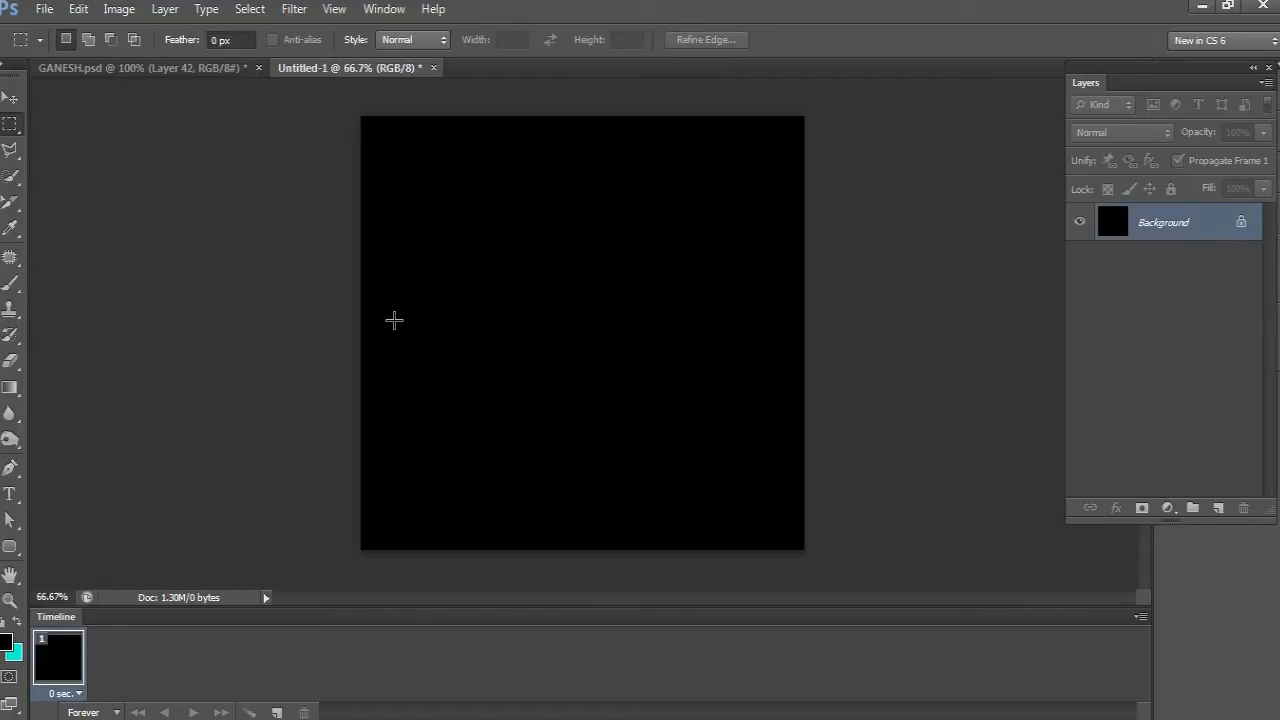
Step: Fill a thin marquee strip across the canvas middle with the Spectrum gradient on a new layer, then deselect
{"action": "left_click_drag", "start_coordinate": [392, 320], "coordinate": [770, 332]}
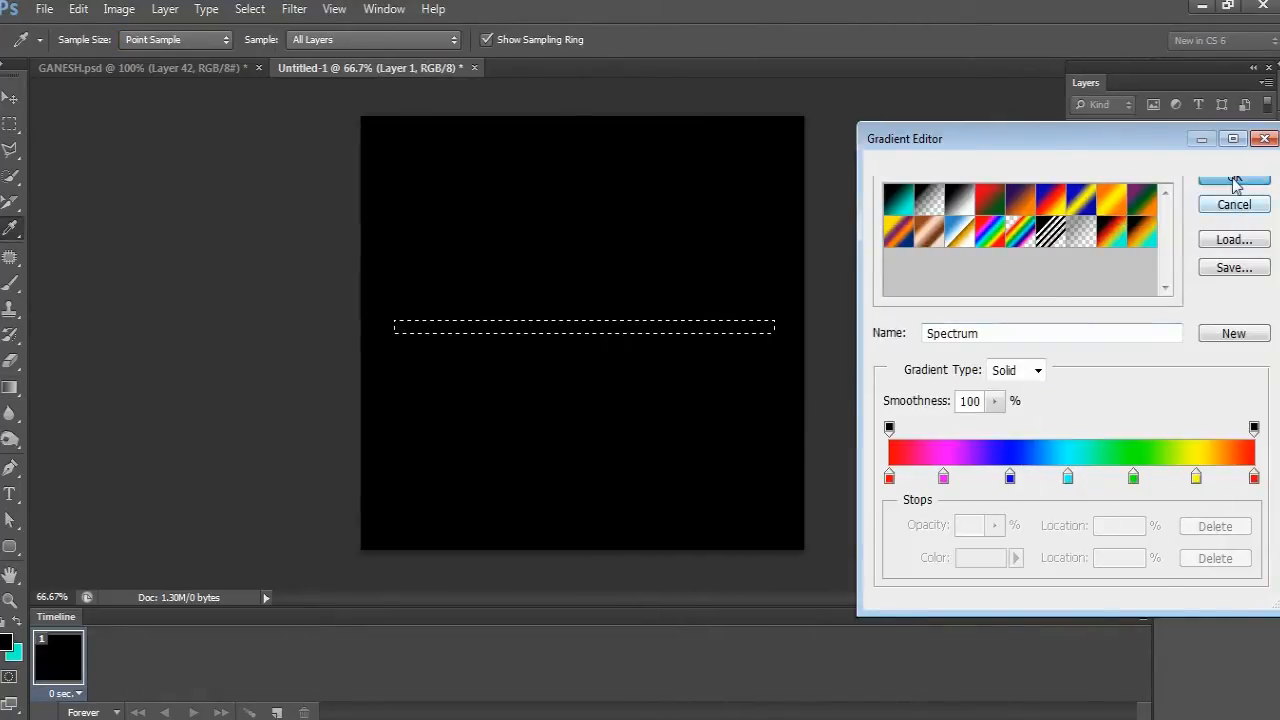
{"action": "left_click", "coordinate": [1232, 180]}
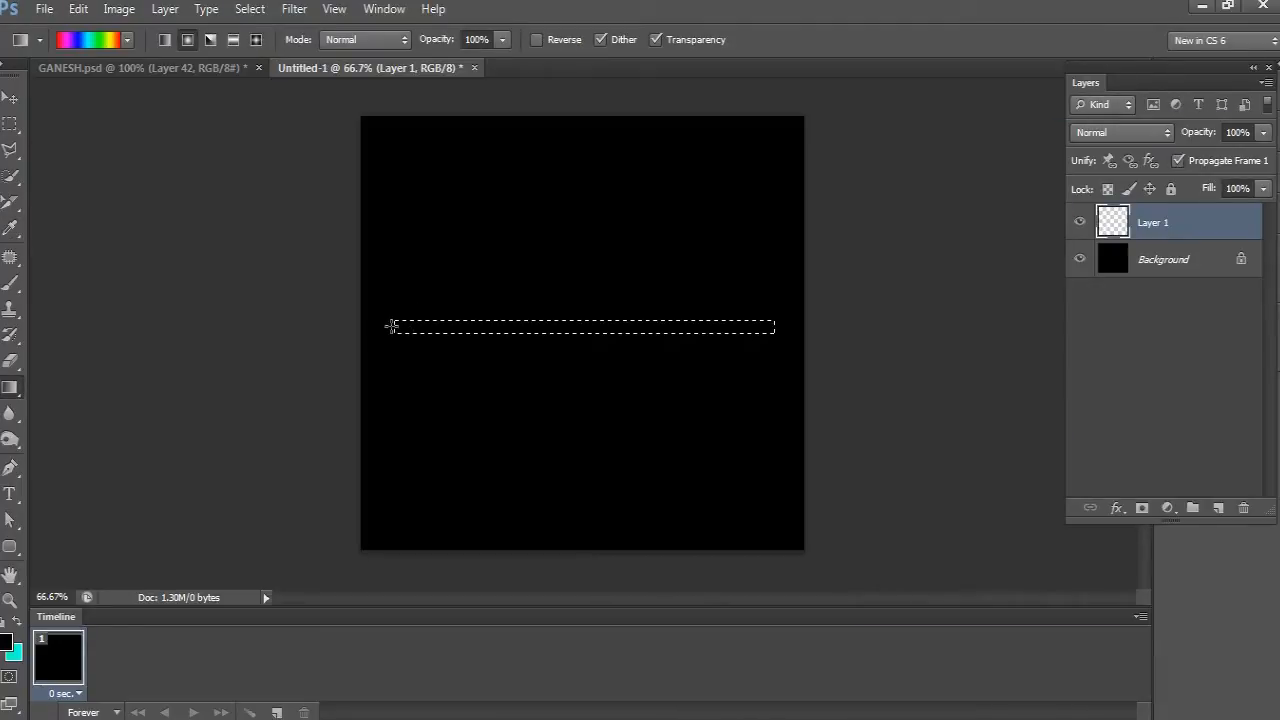
{"action": "left_click_drag", "start_coordinate": [392, 328], "coordinate": [772, 328]}
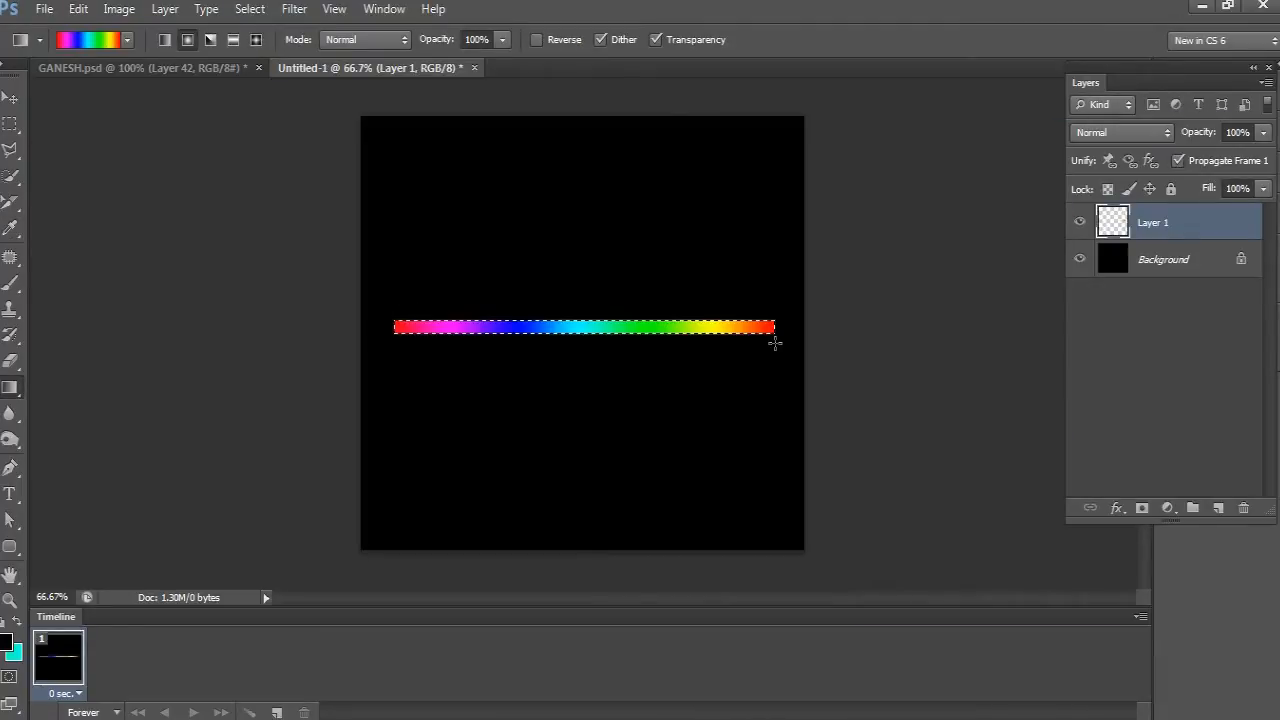
{"action": "left_click", "coordinate": [12, 96]}
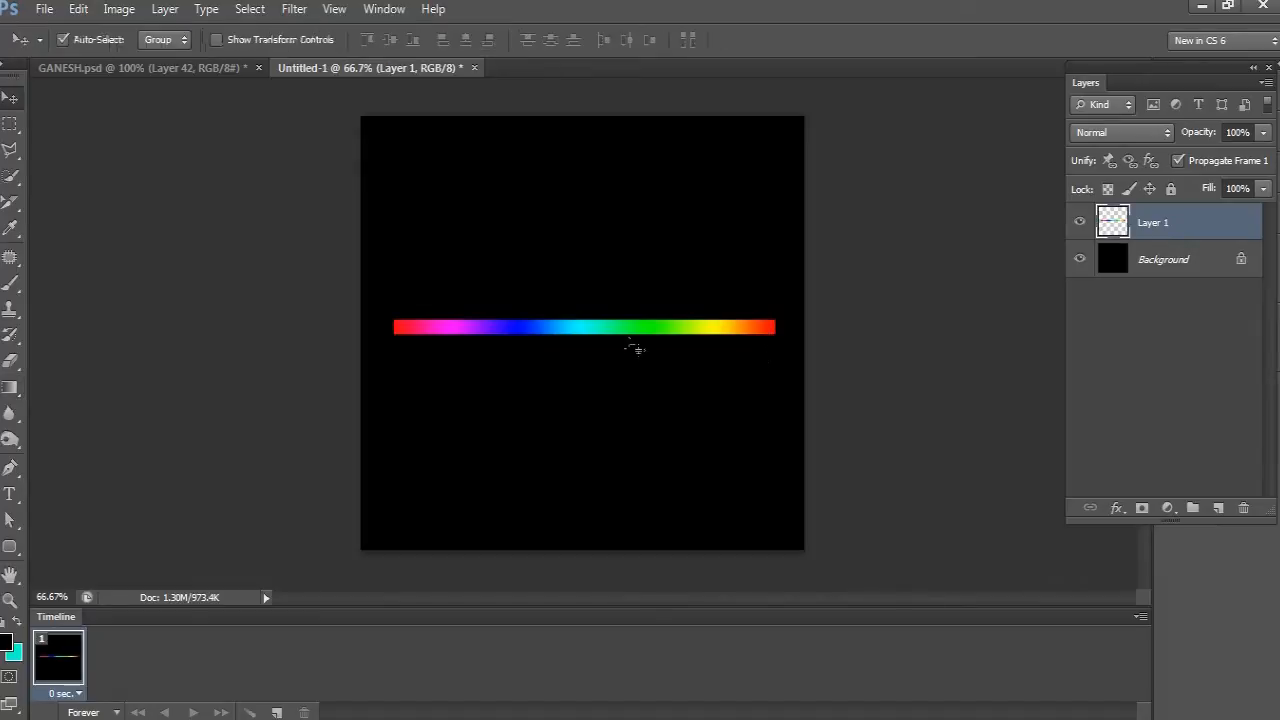
{"action": "left_click", "coordinate": [292, 8]}
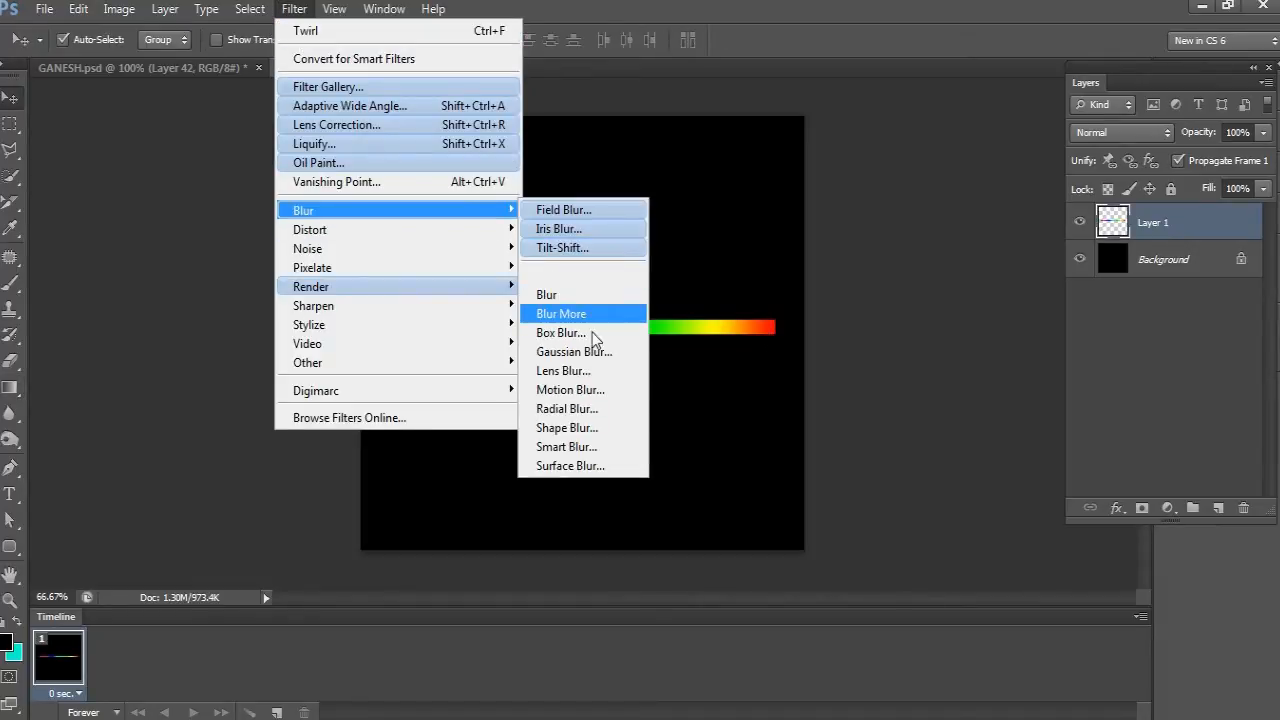
Step: Apply a small-radius Gaussian Blur so the rainbow bar's edges glow softly
{"action": "left_click", "coordinate": [574, 352]}
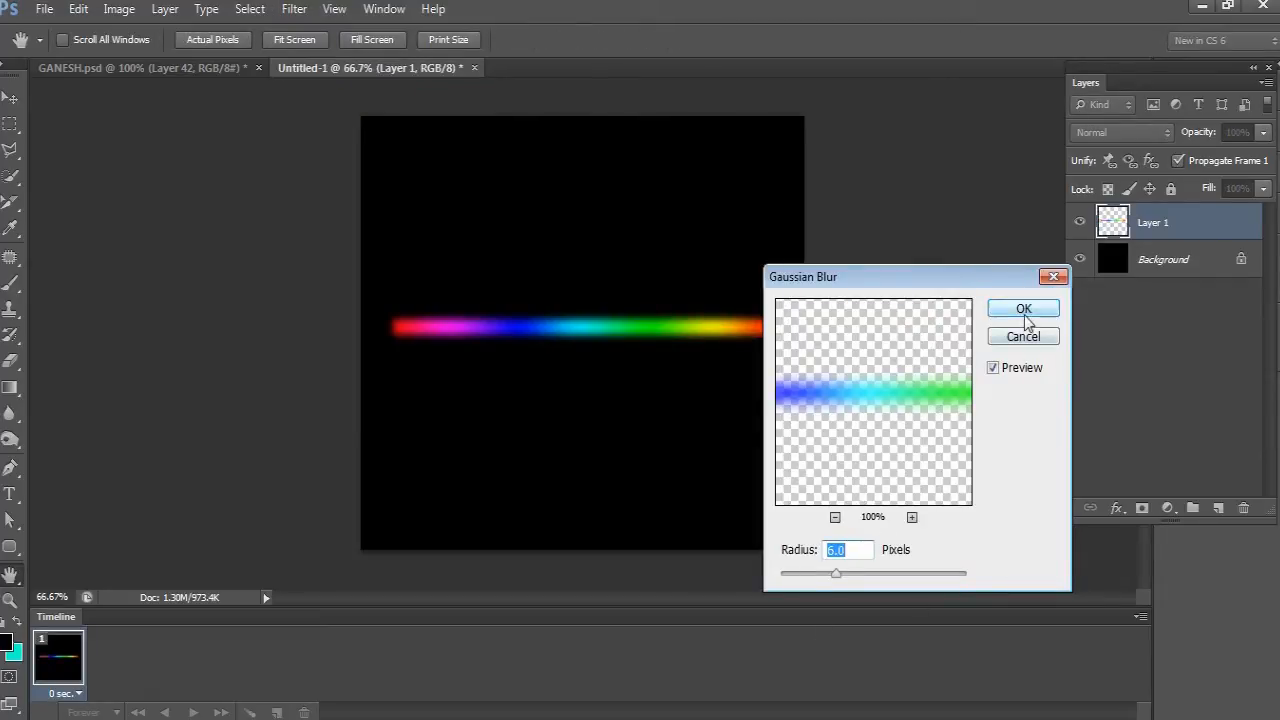
{"action": "left_click", "coordinate": [1024, 308]}
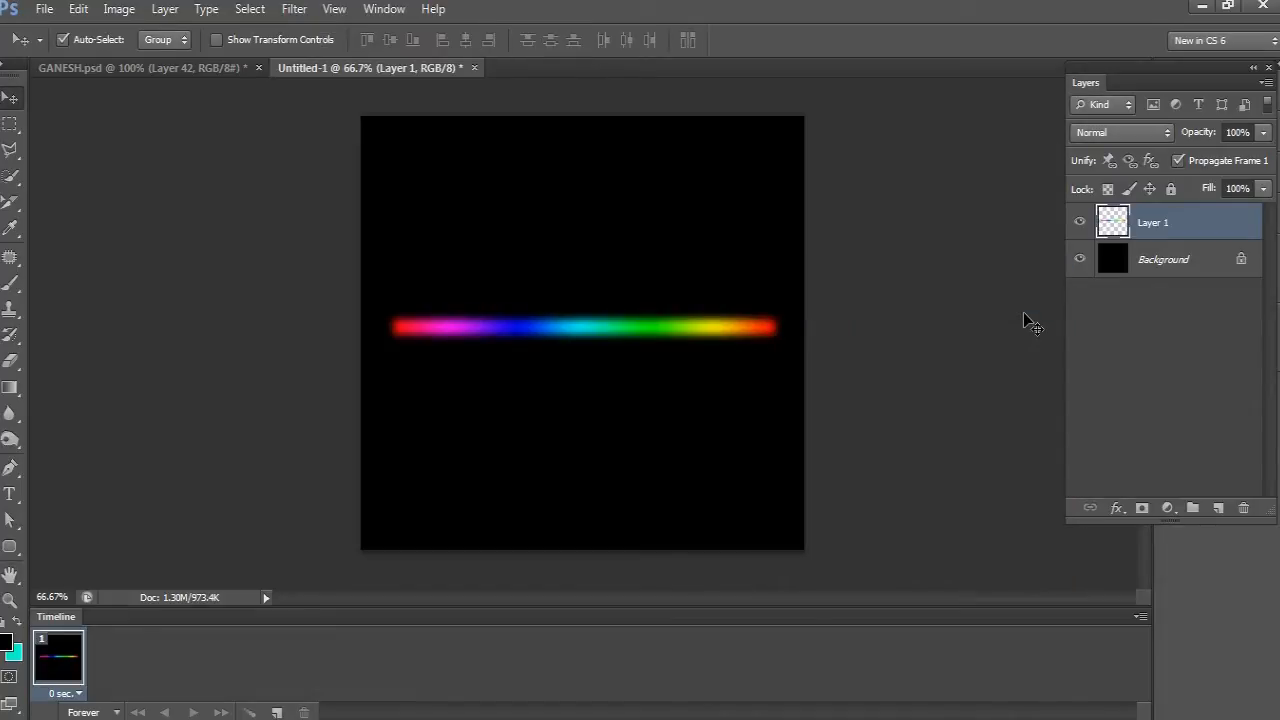
Step: Duplicate the blurred bar, rotate the copy 90° upright, and merge both into one cross layer
{"action": "key", "text": "Ctrl+j"}
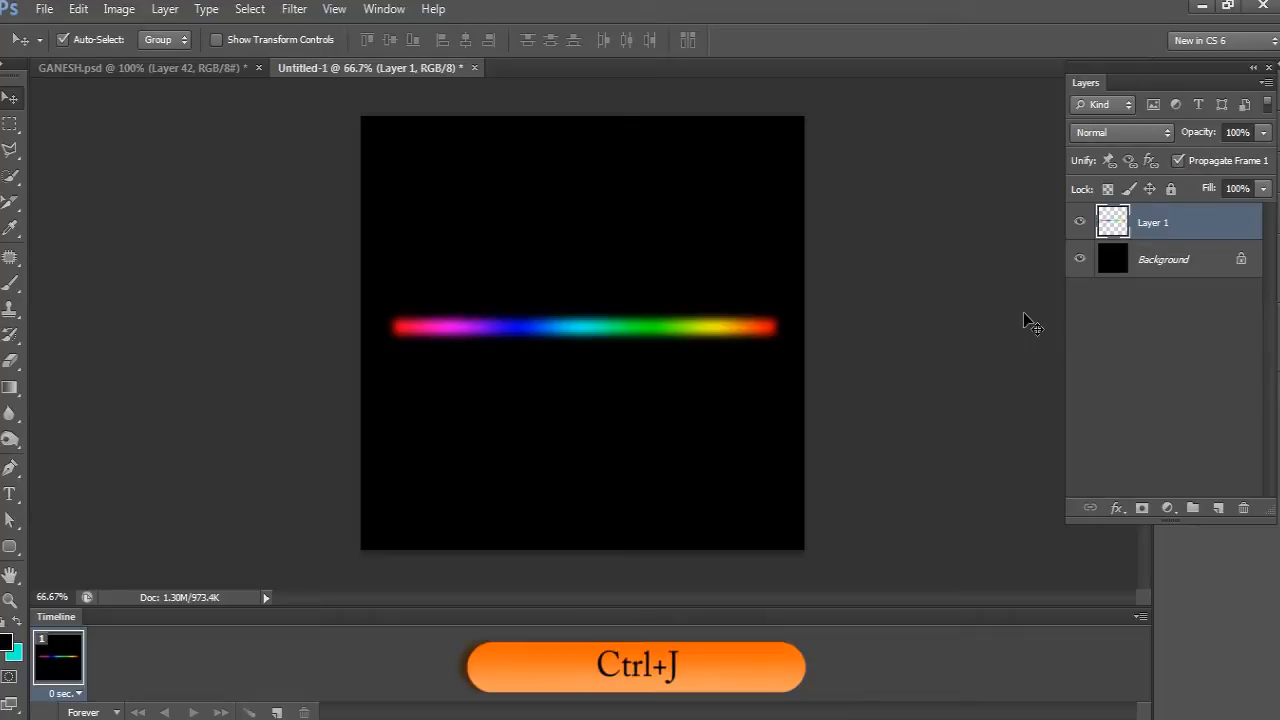
{"action": "key", "text": "Ctrl+J"}
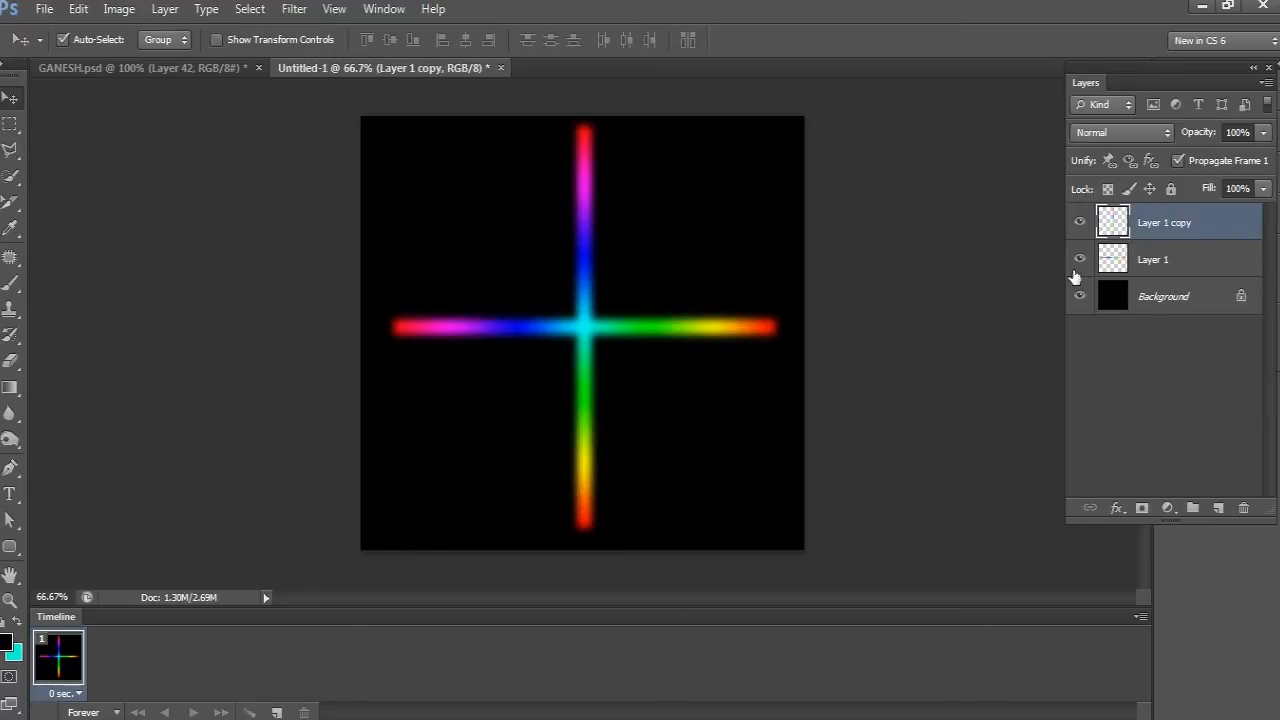
{"action": "key", "text": "Ctrl+E"}
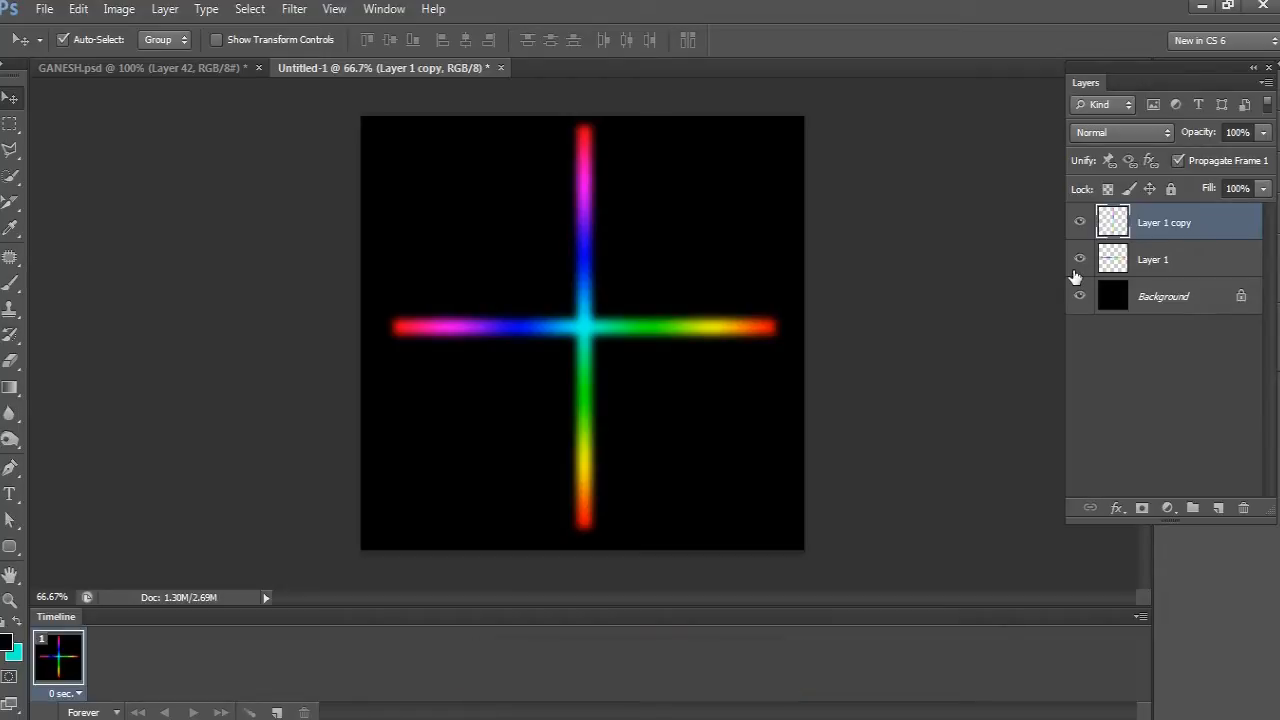
{"action": "left_click", "coordinate": [1244, 508]}
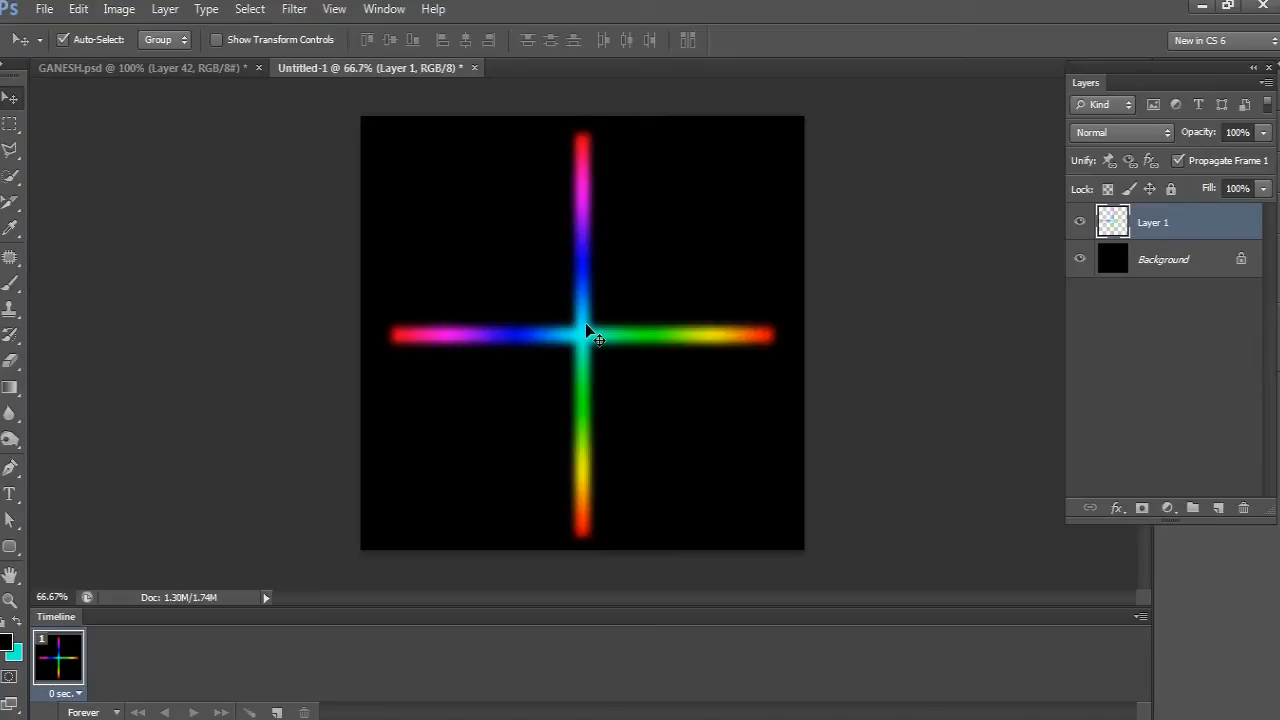
Step: Duplicate the cross, rotate the copy 45° into an eight-spoke star, and hide the top copy
{"action": "key", "text": "Ctrl+J"}
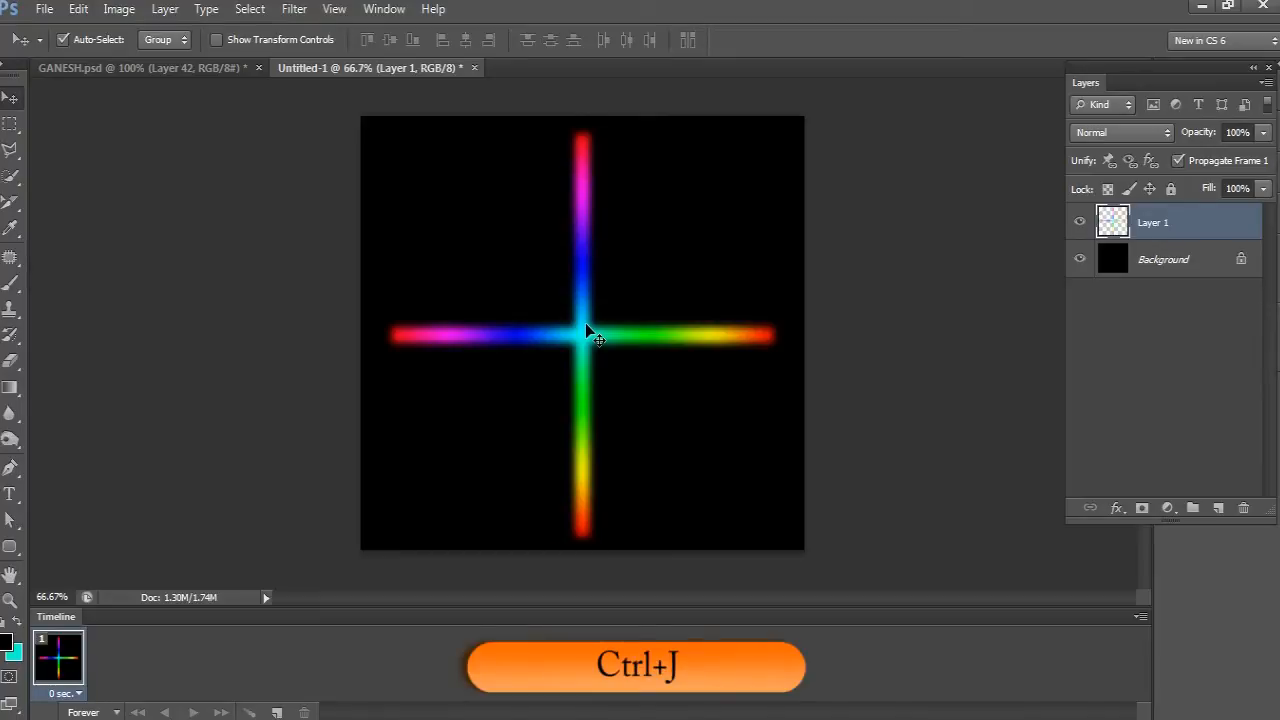
{"action": "key", "text": "ctrl+j"}
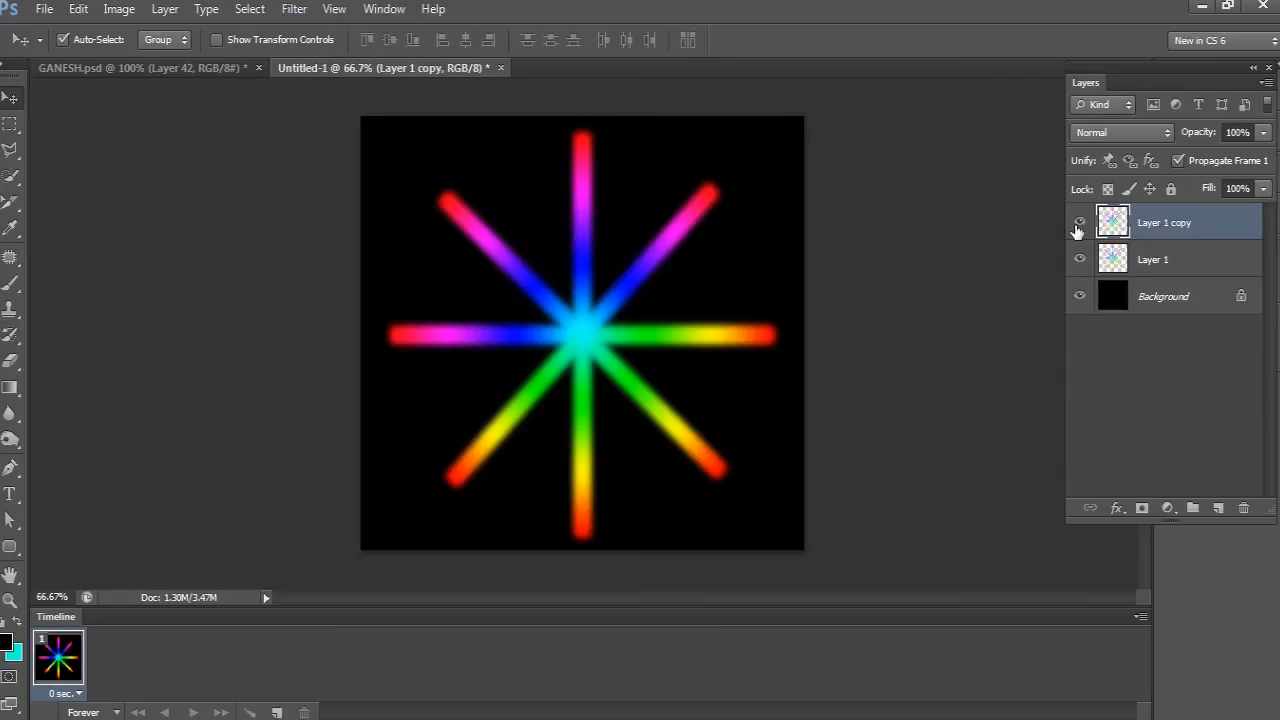
{"action": "left_click", "coordinate": [1080, 222]}
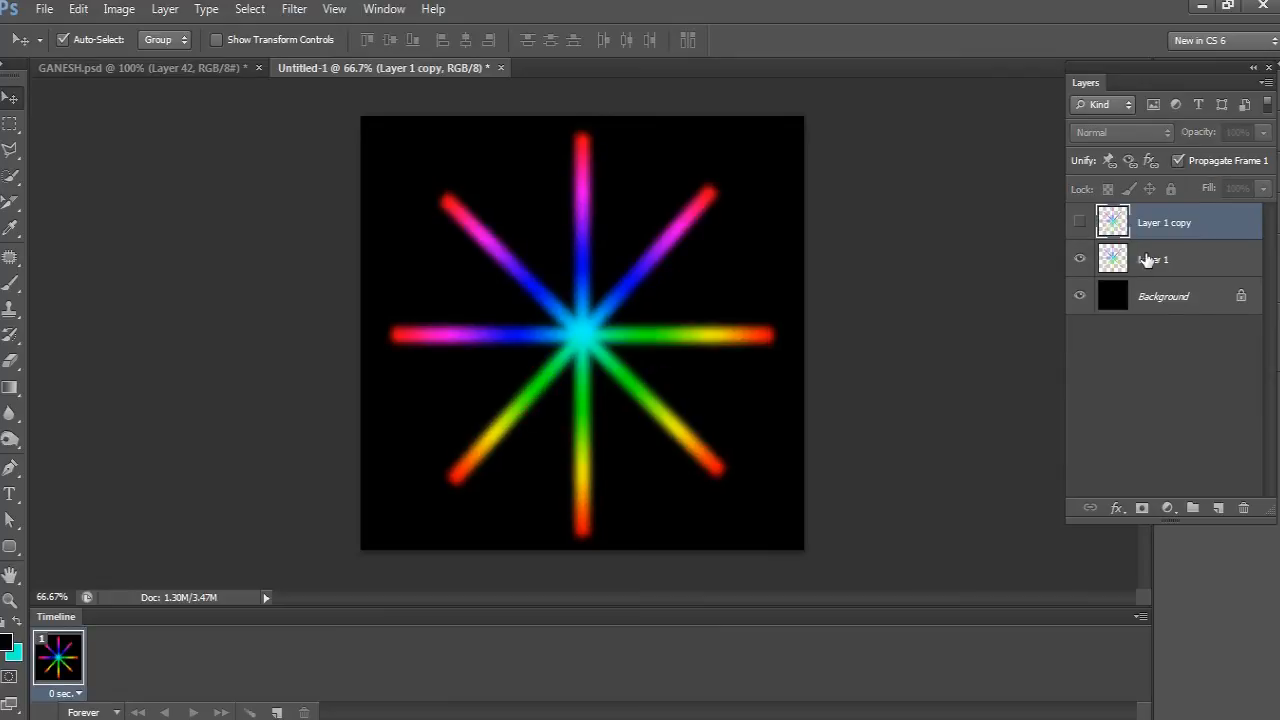
Step: Twirl Layer 1 at -150° into a spiral, then show Layer 1 copy again above it
{"action": "left_click", "coordinate": [294, 8]}
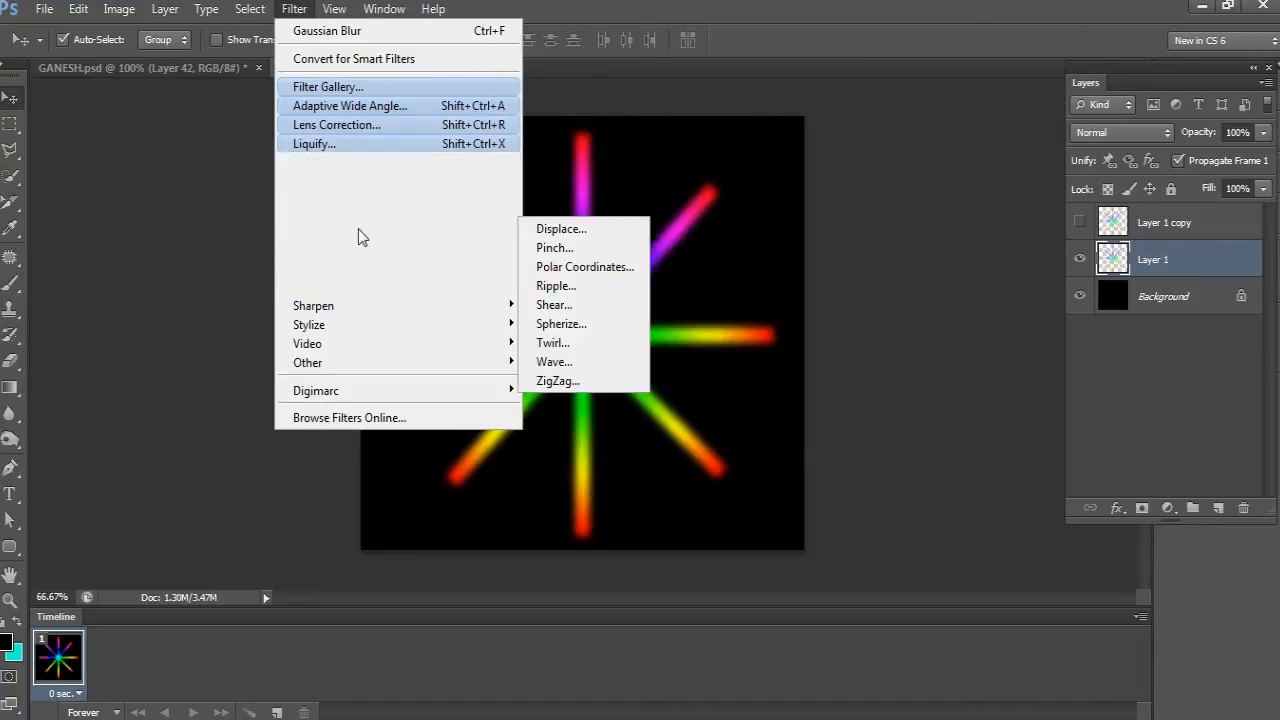
{"action": "left_click", "coordinate": [552, 342]}
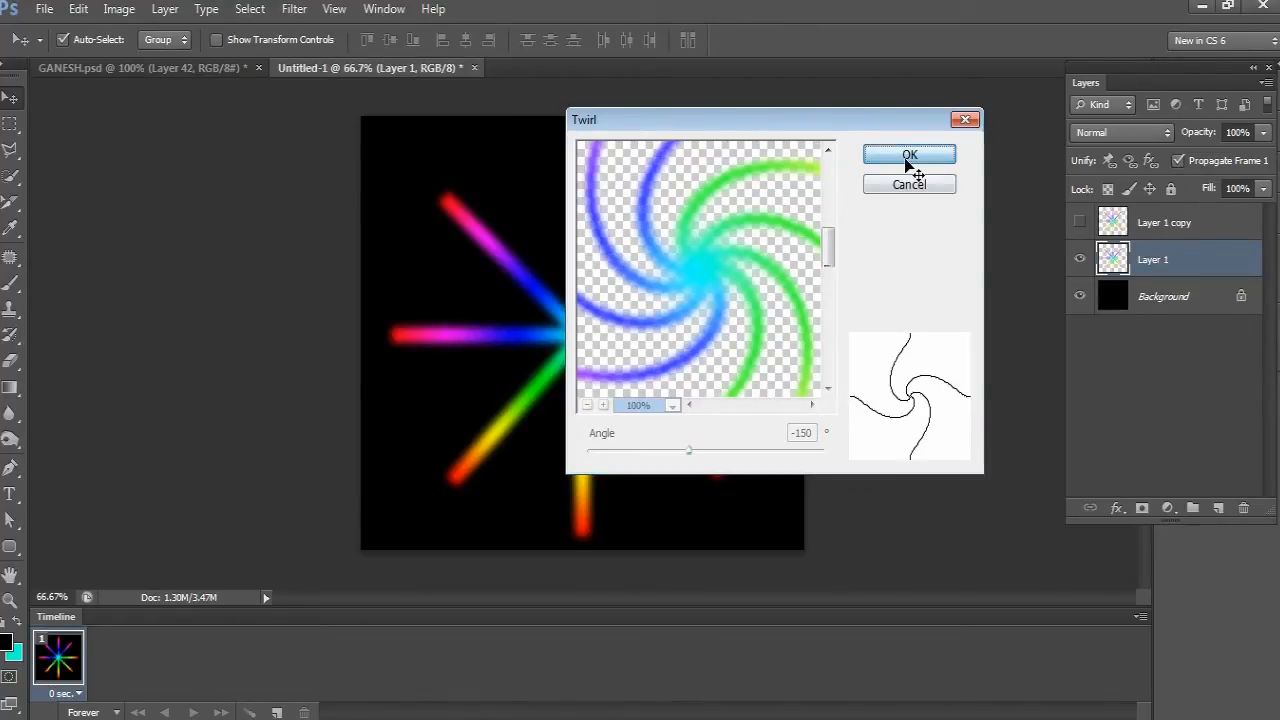
{"action": "left_click", "coordinate": [908, 156]}
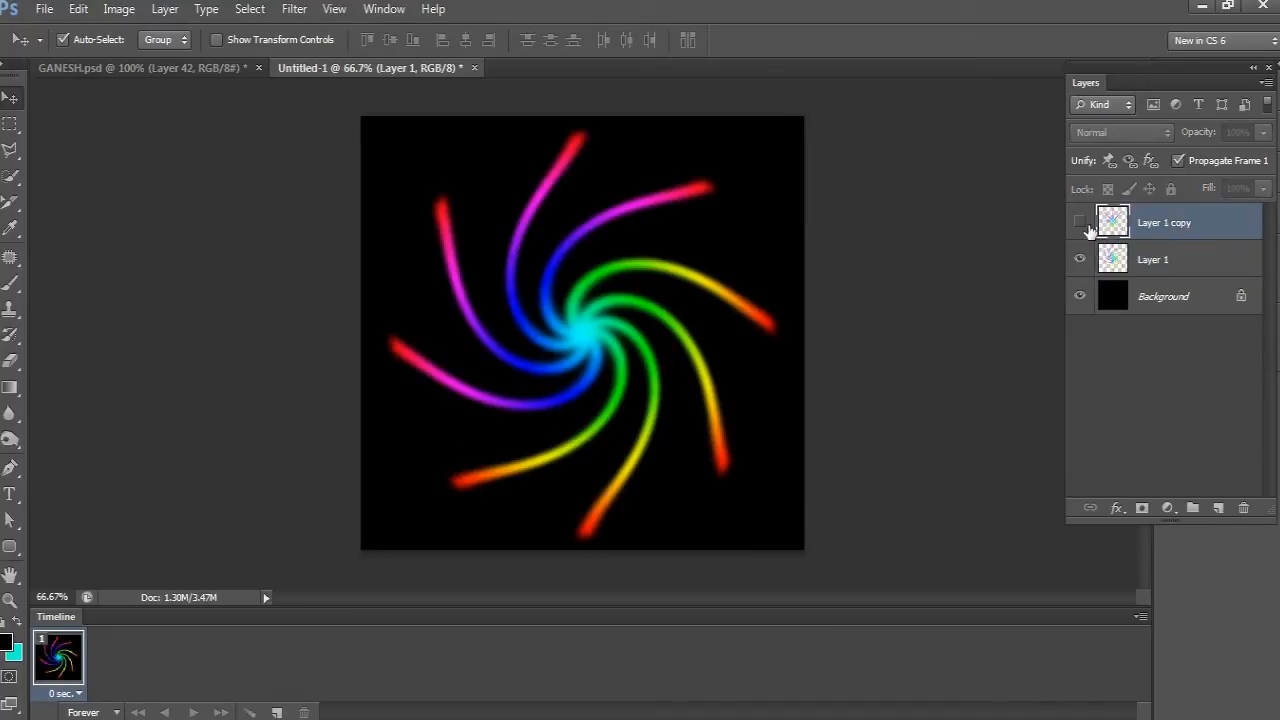
{"action": "left_click", "coordinate": [1080, 222]}
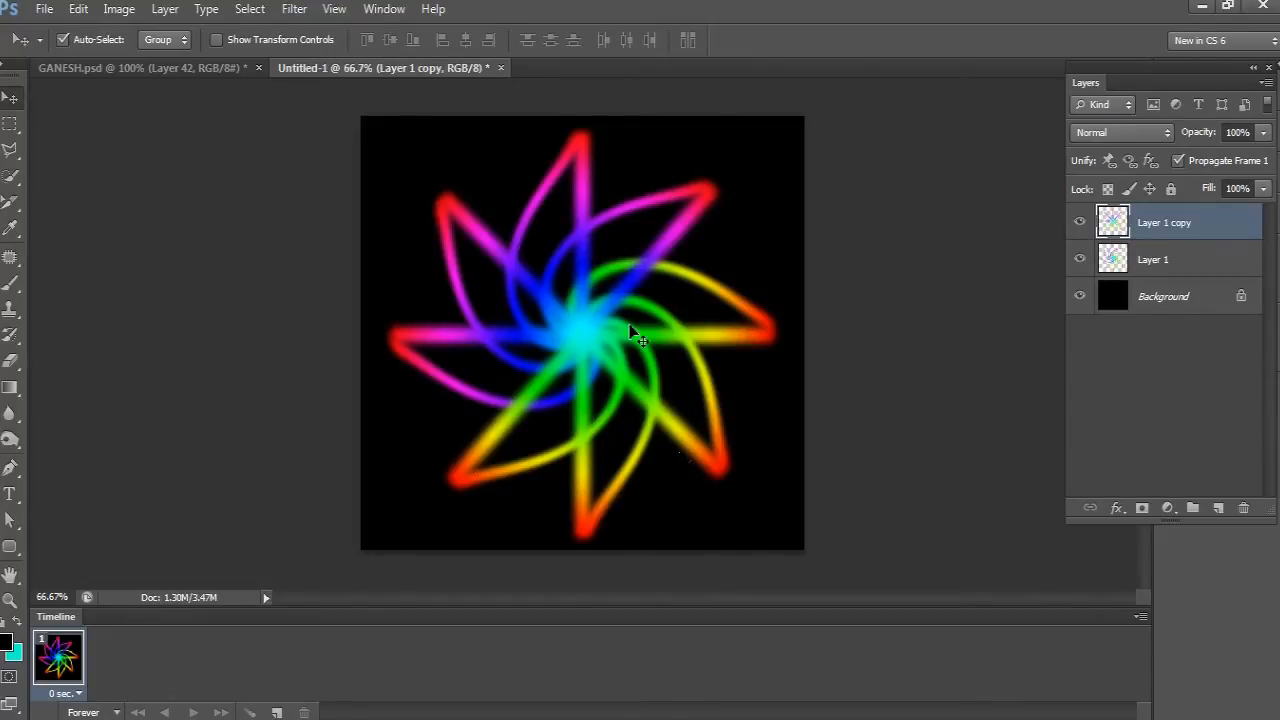
{"action": "mouse_move", "coordinate": [516, 358]}
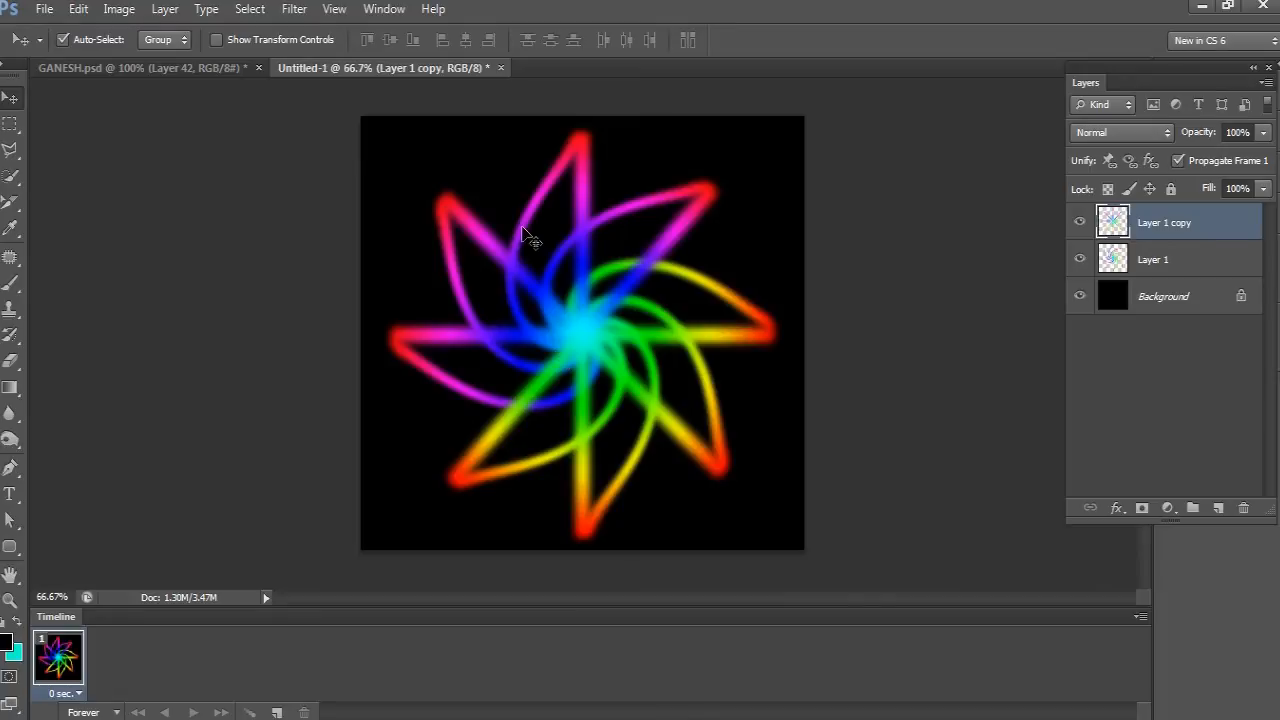
Step: Twirl Layer 1 copy at +150° so the opposing spirals interlace into a rainbow flower
{"action": "left_click", "coordinate": [292, 8]}
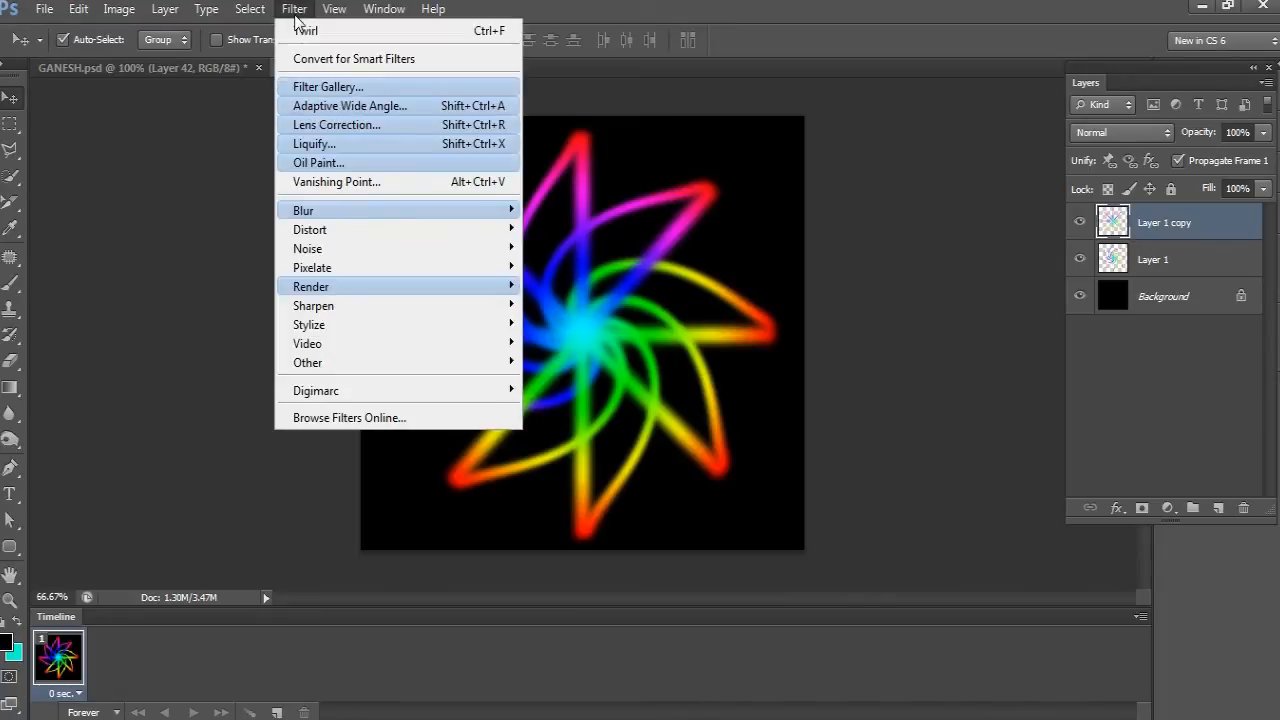
{"action": "mouse_move", "coordinate": [344, 236]}
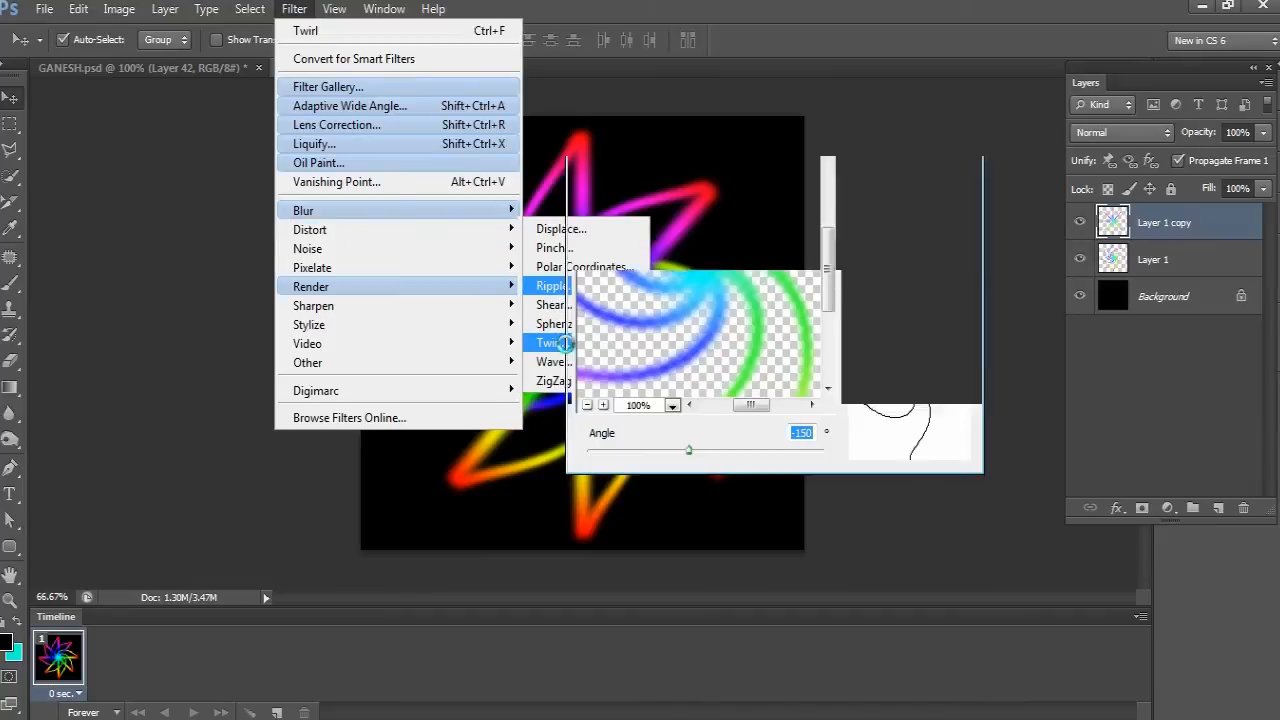
{"action": "left_click", "coordinate": [550, 344]}
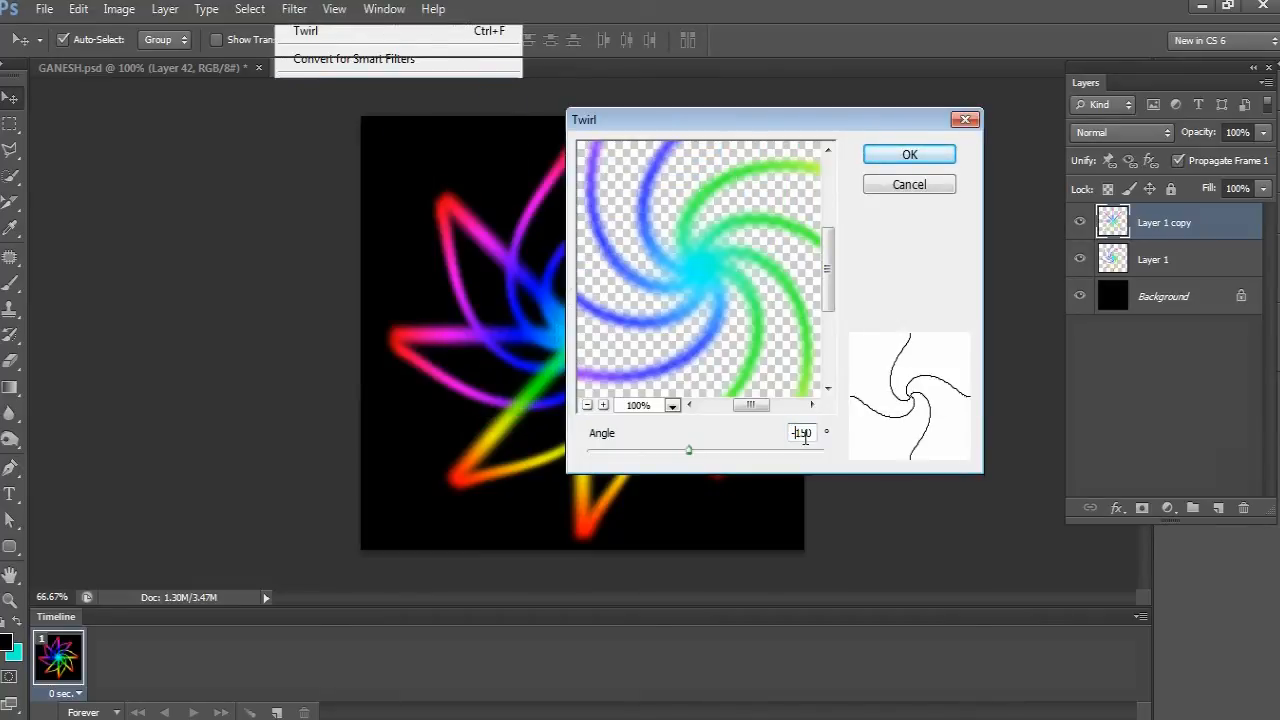
{"action": "left_click_drag", "start_coordinate": [688, 450], "coordinate": [724, 450]}
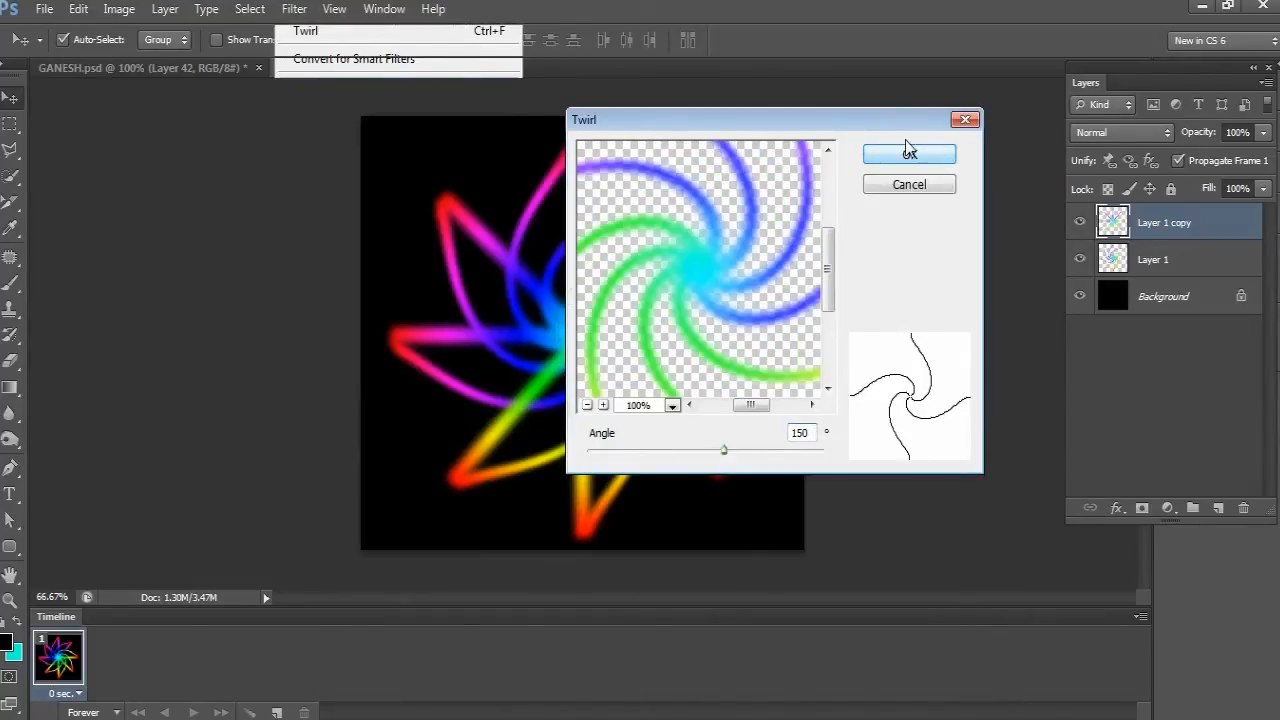
{"action": "left_click", "coordinate": [908, 152]}
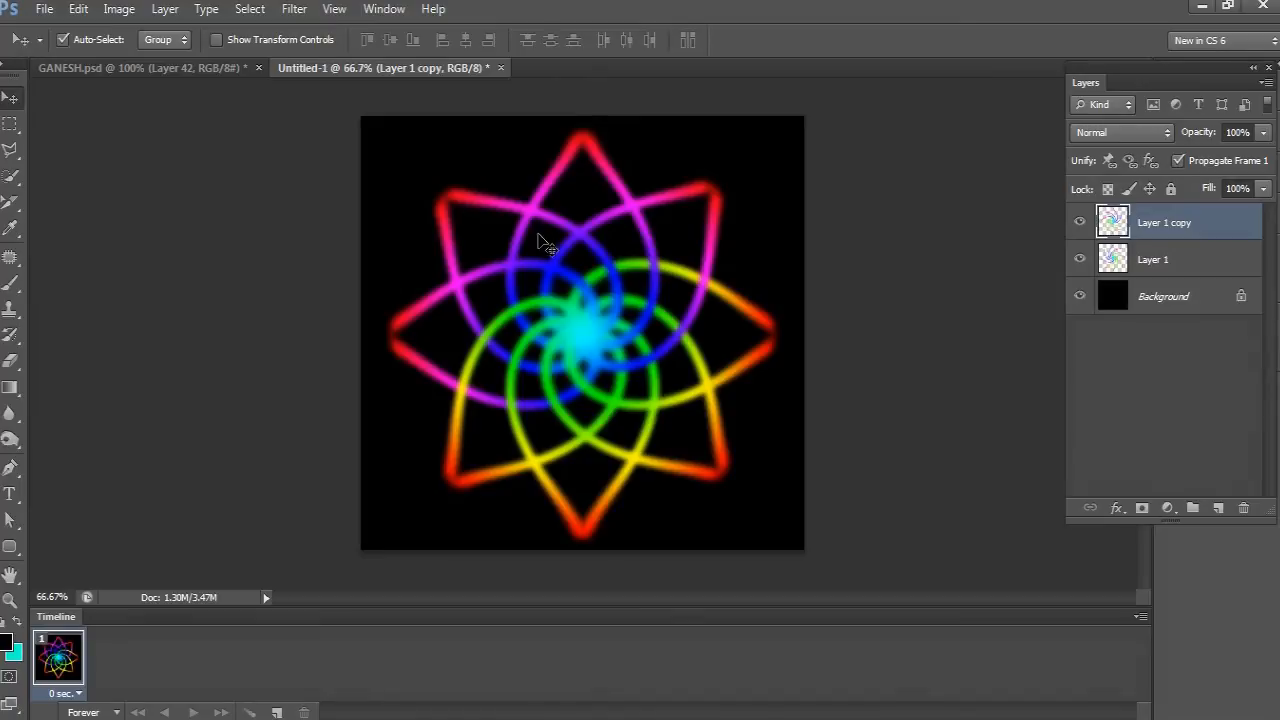
{"action": "mouse_move", "coordinate": [660, 380]}
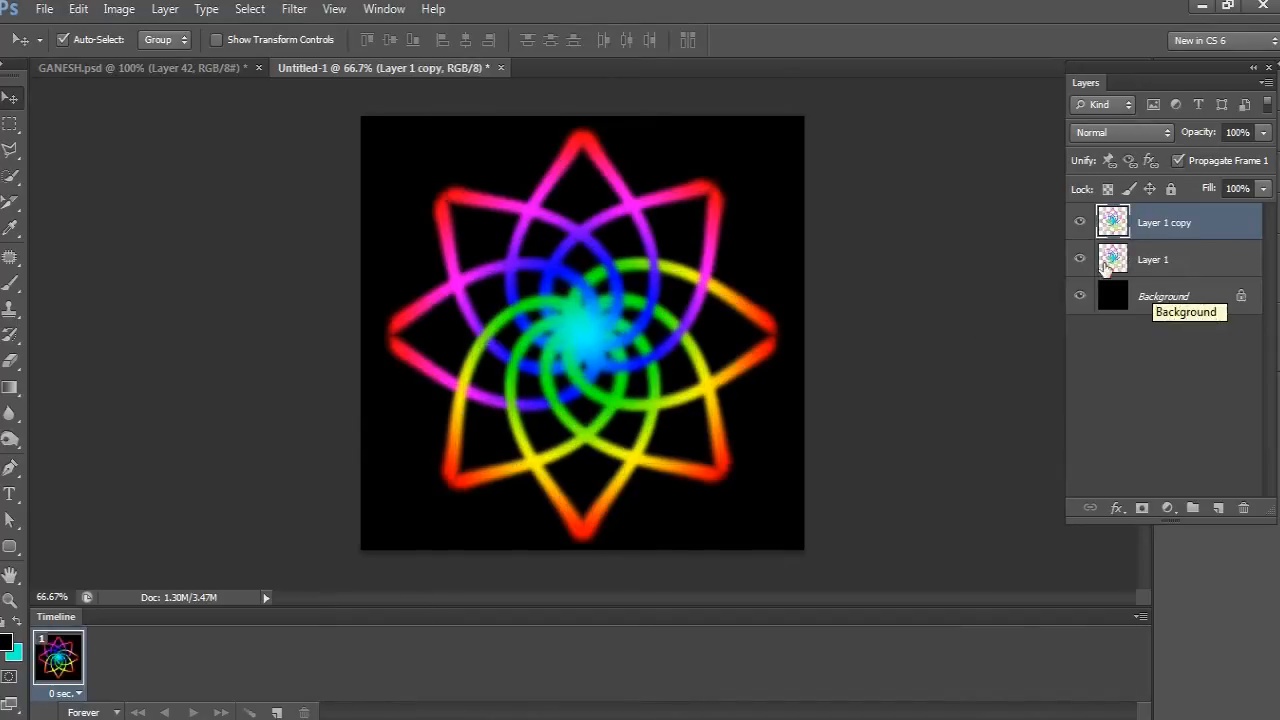
Step: Duplicate the flower layer and rotate the copy around its centre with Free Transform
{"action": "key", "text": "ctrl+t"}
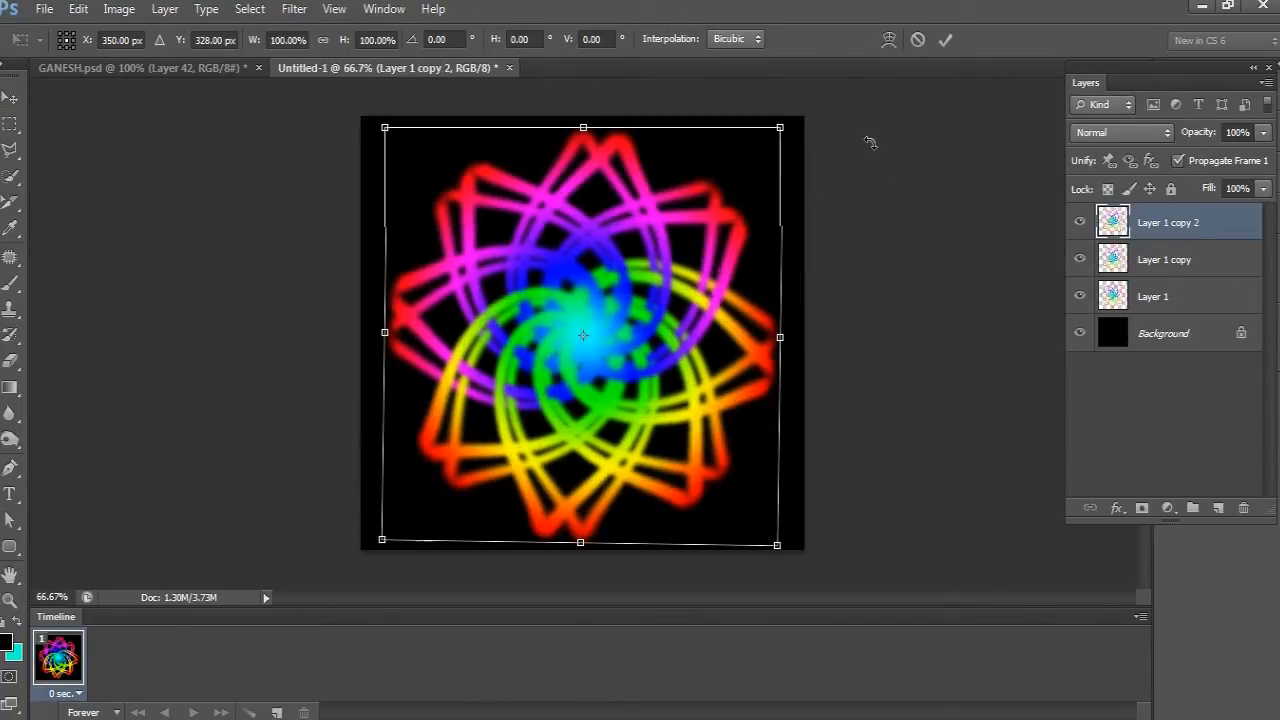
{"action": "left_click_drag", "start_coordinate": [780, 128], "coordinate": [816, 176]}
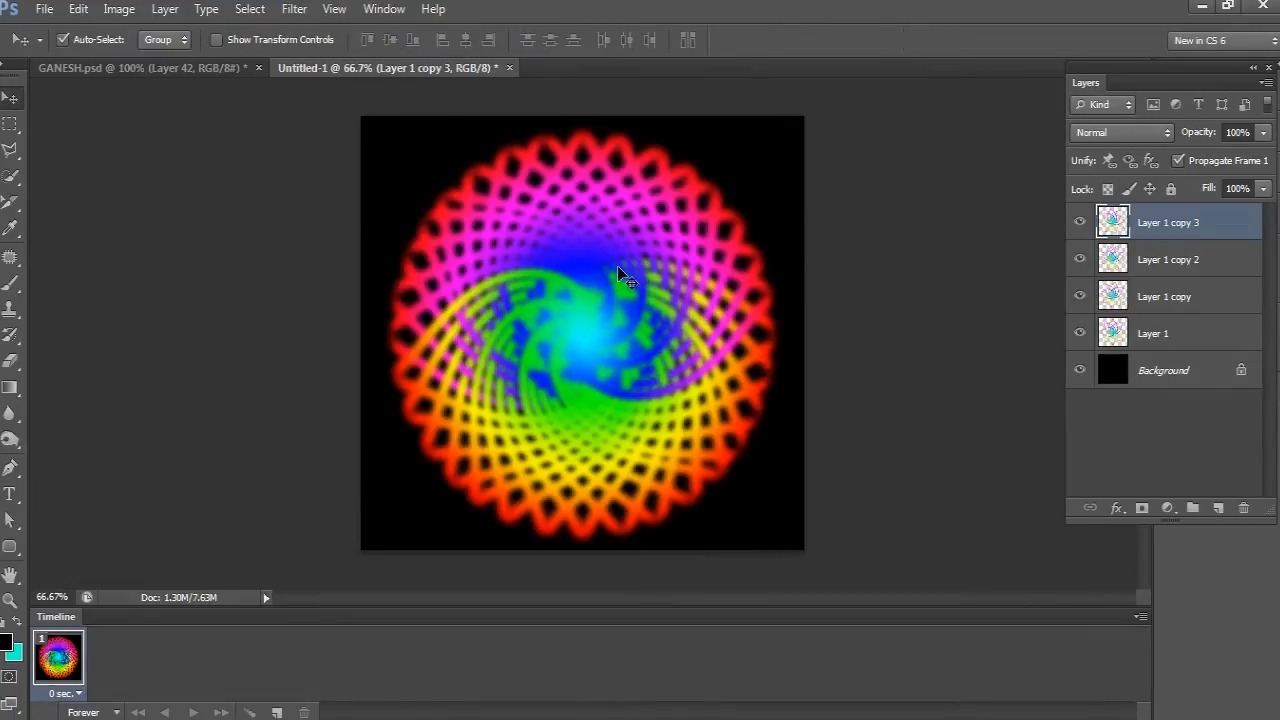
{"action": "mouse_move", "coordinate": [1080, 222]}
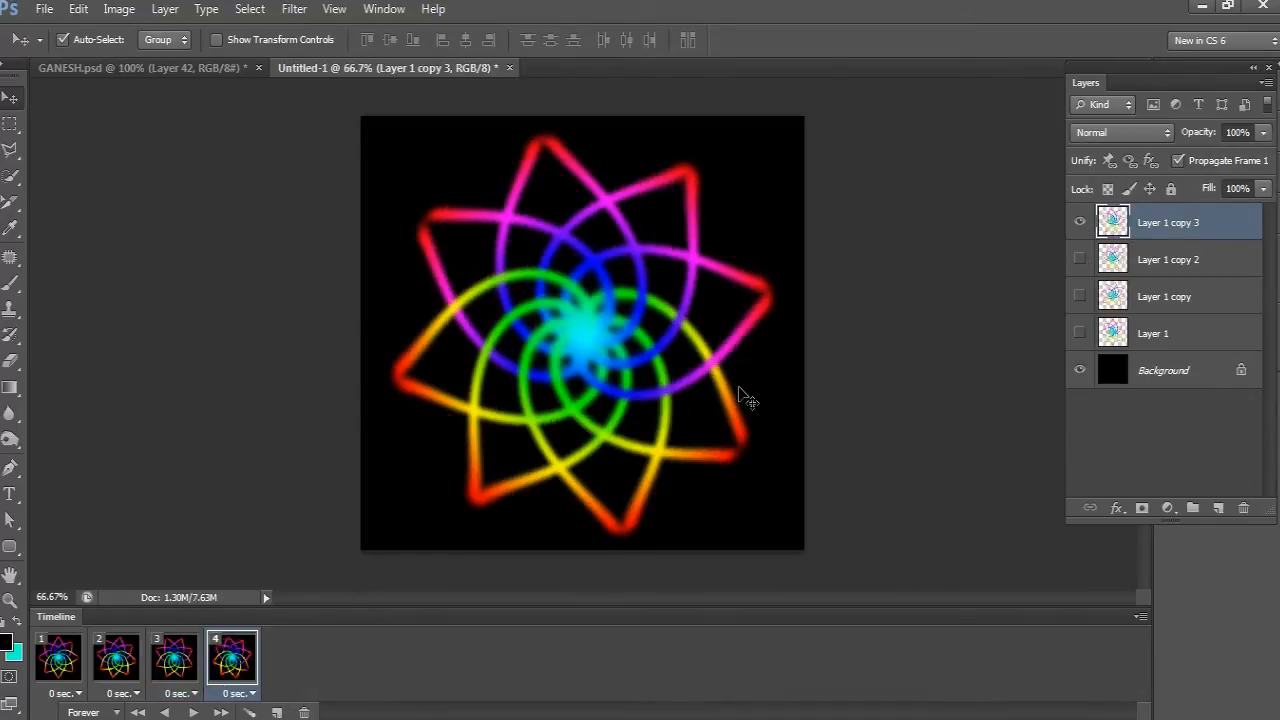
Step: Return to the first Timeline frame to set which flower layer it shows
{"action": "left_click", "coordinate": [116, 670]}
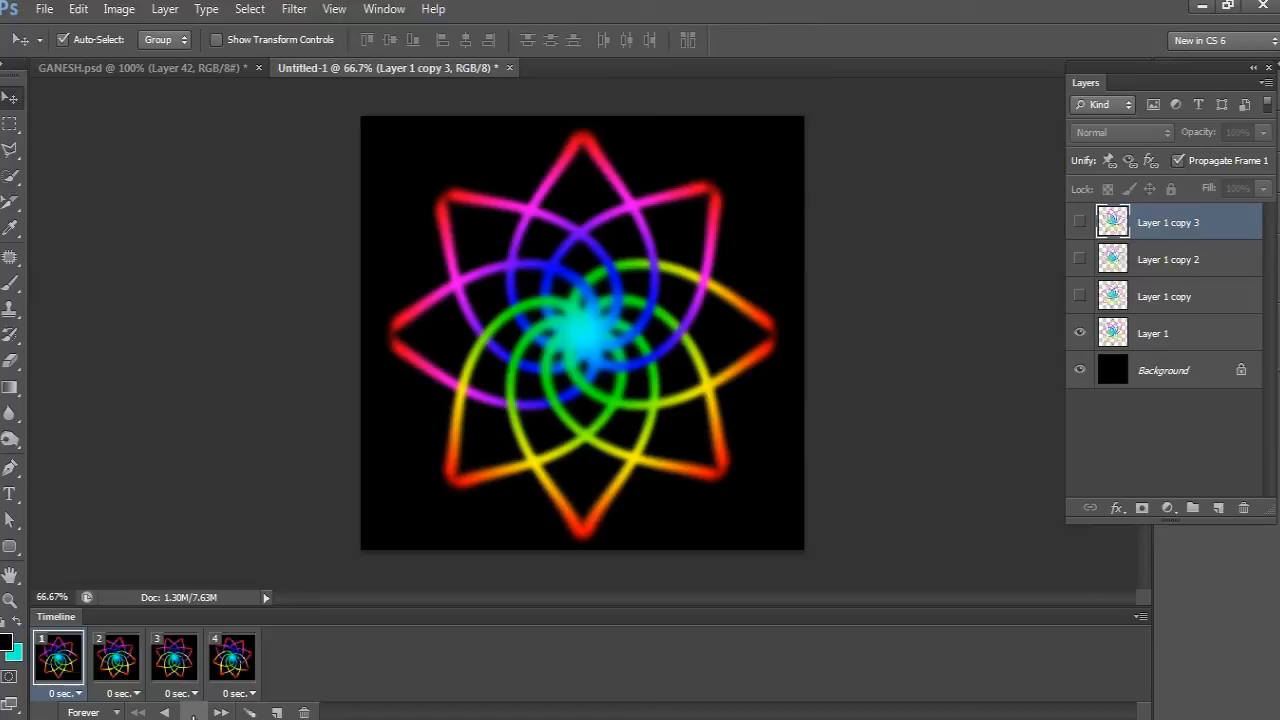
{"action": "mouse_move", "coordinate": [190, 712]}
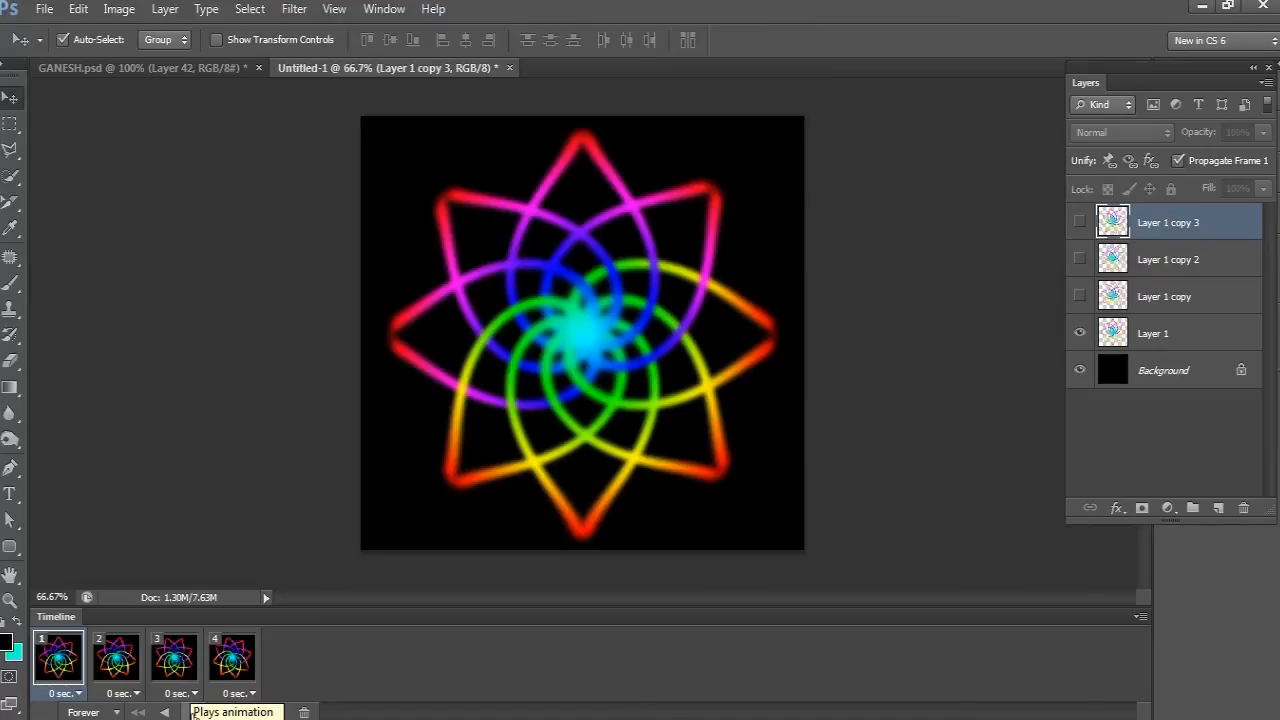